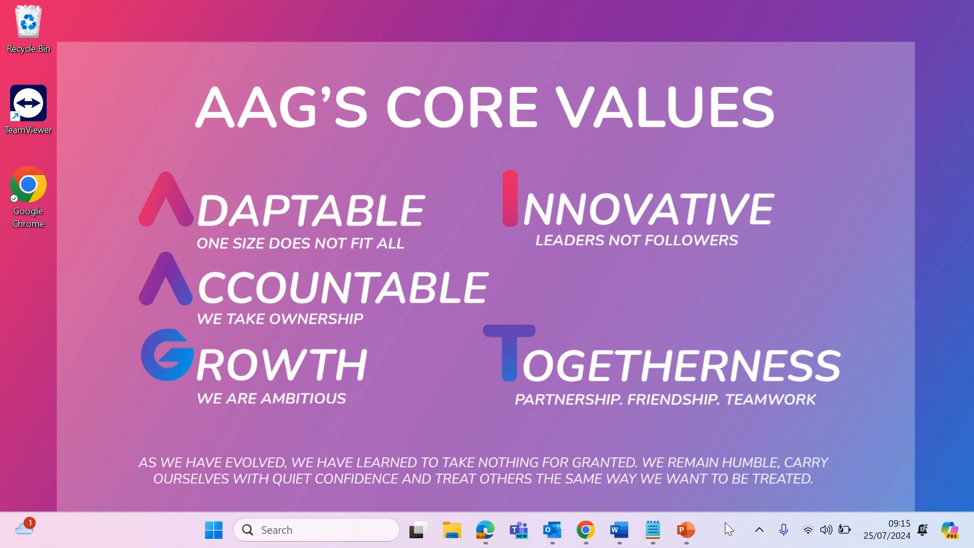
mouse_move(705, 477)
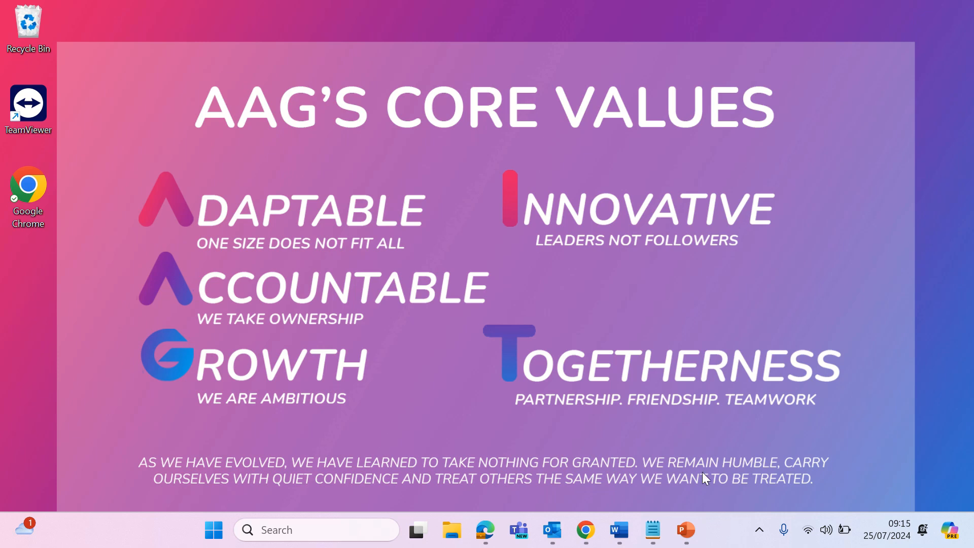
- Launch Outlook and bring up the right-click options for your own calendar under My Calendars
click(551, 529)
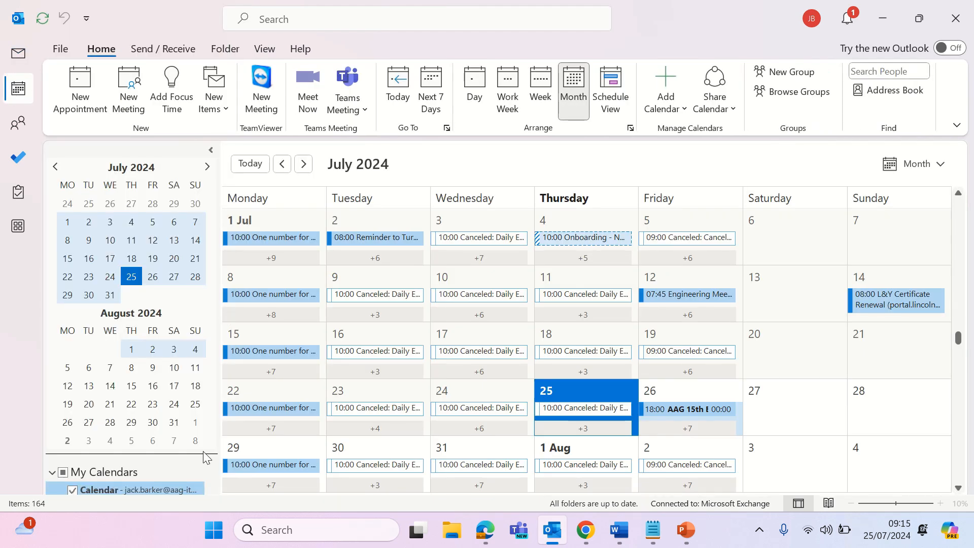
mouse_move(167, 491)
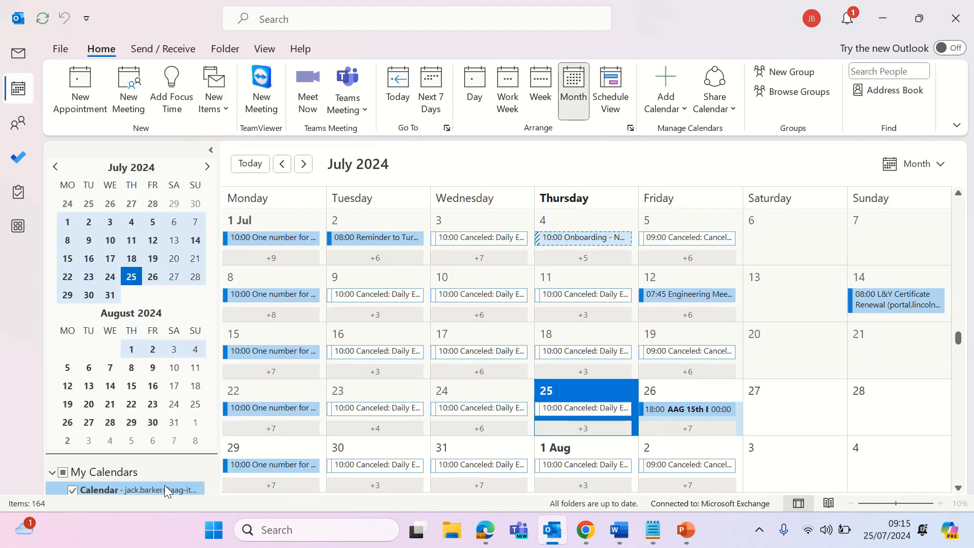
mouse_move(165, 490)
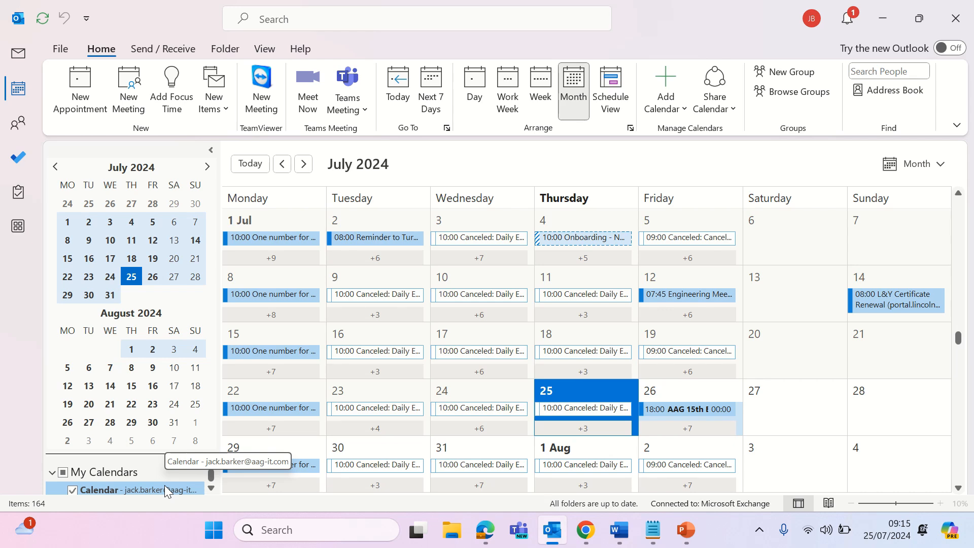
right_click(123, 490)
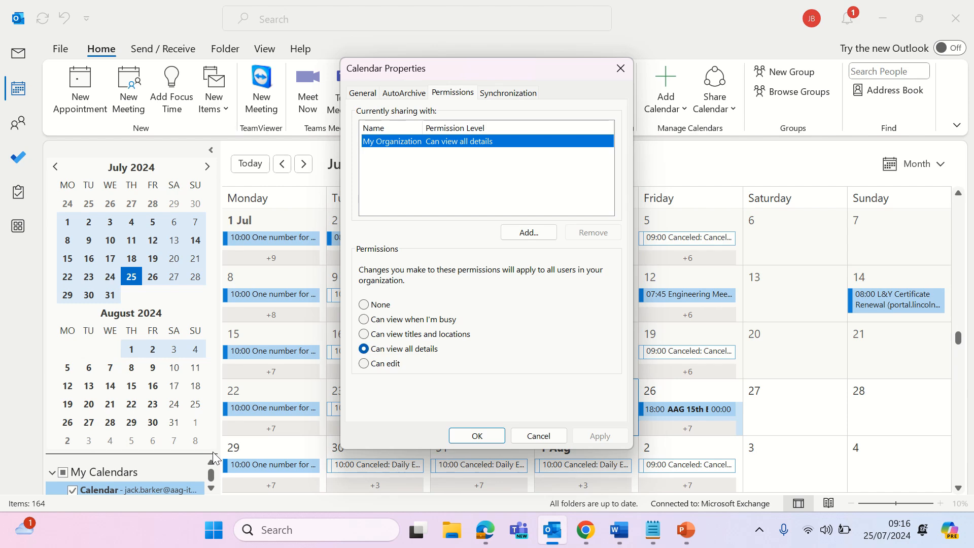
click(528, 231)
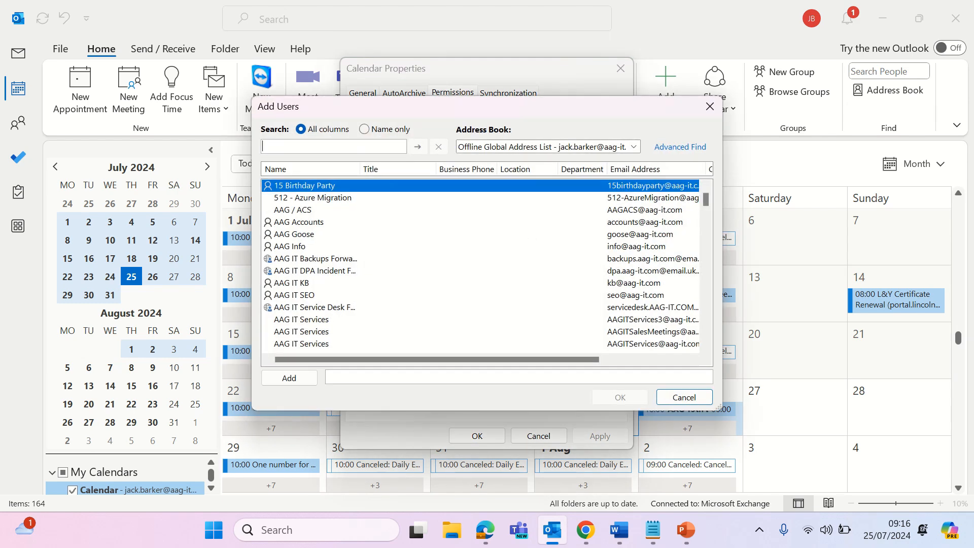
text(alex)
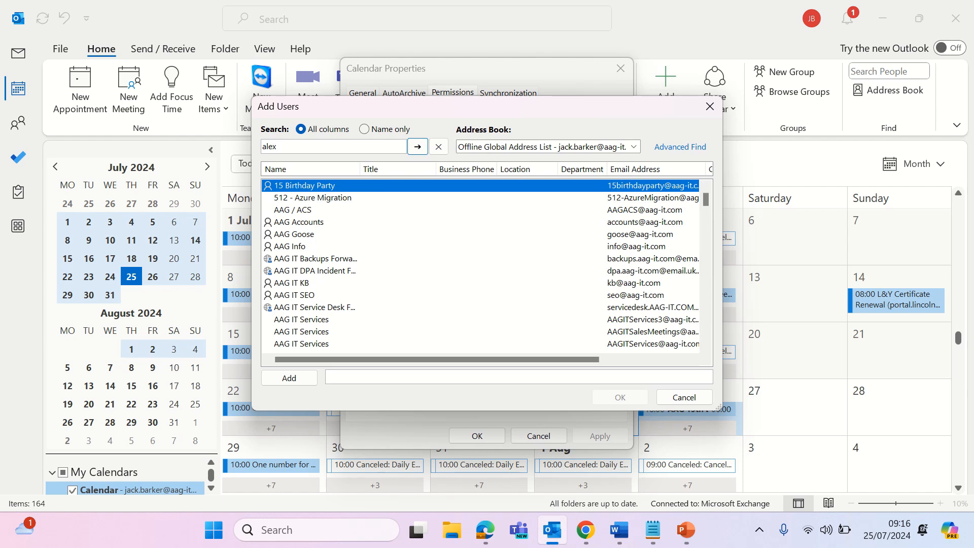
click(417, 146)
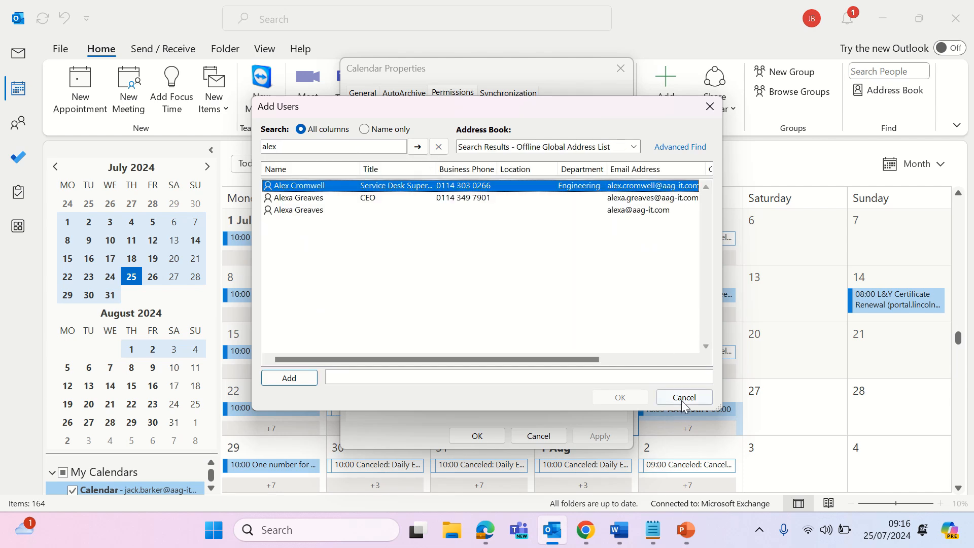
click(683, 396)
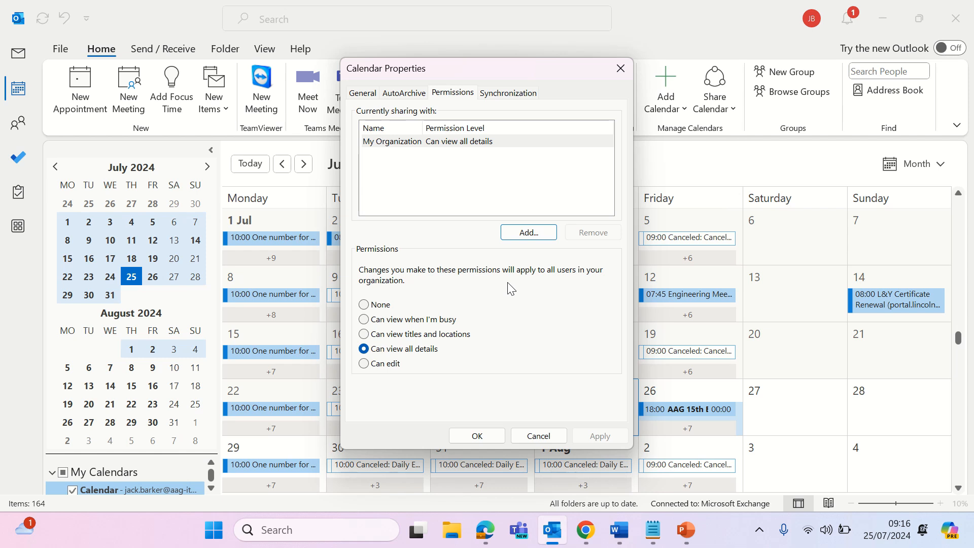
mouse_move(485, 295)
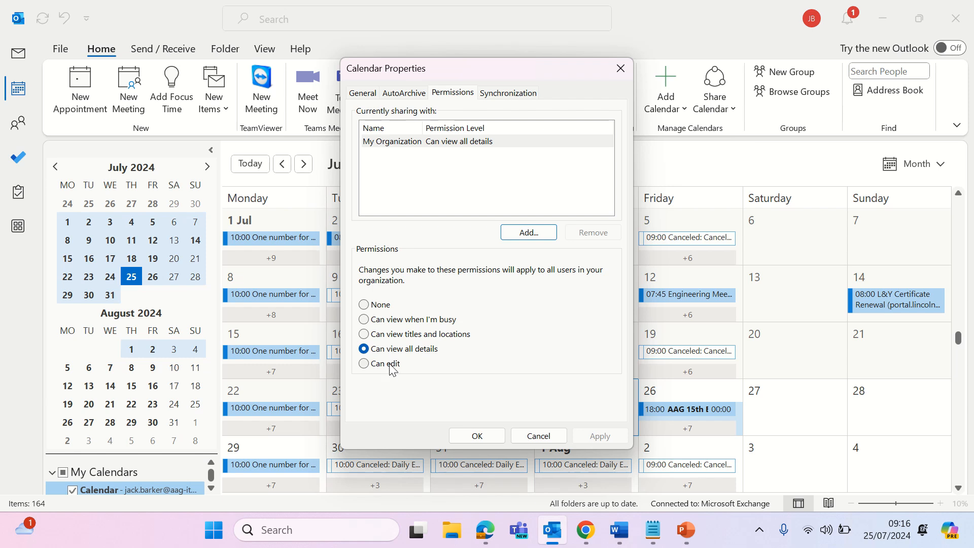
mouse_move(380, 363)
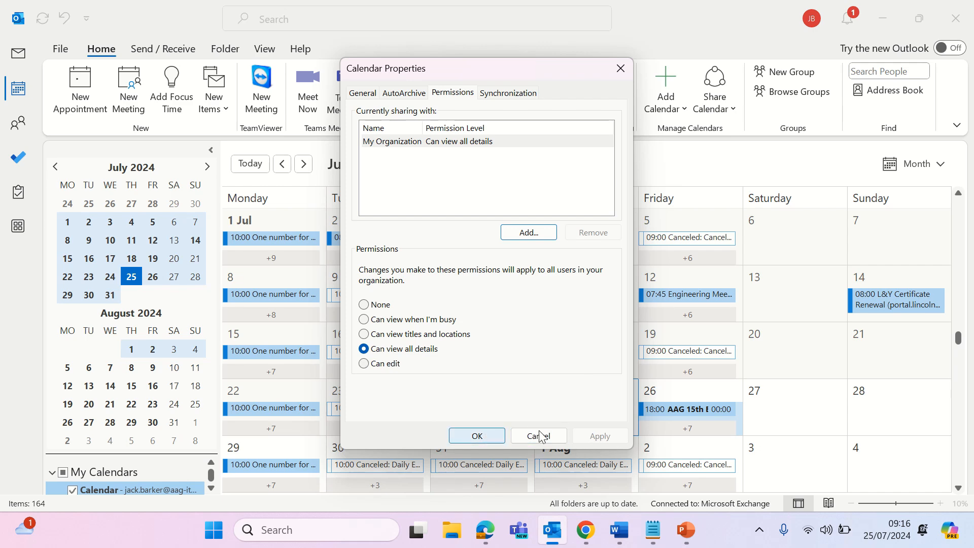
- Cancel Calendar Properties unchanged and switch the ribbon back to the Classic layout
click(537, 435)
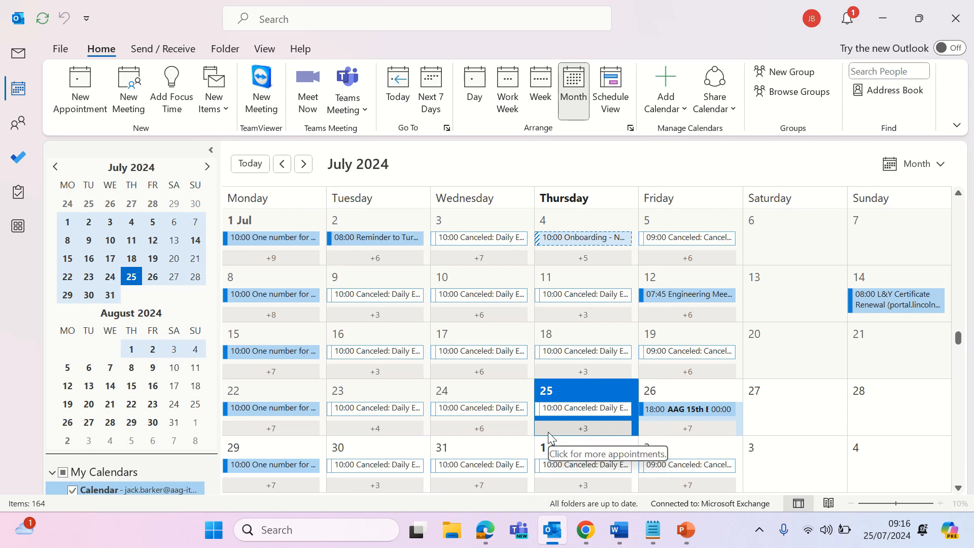
mouse_move(711, 173)
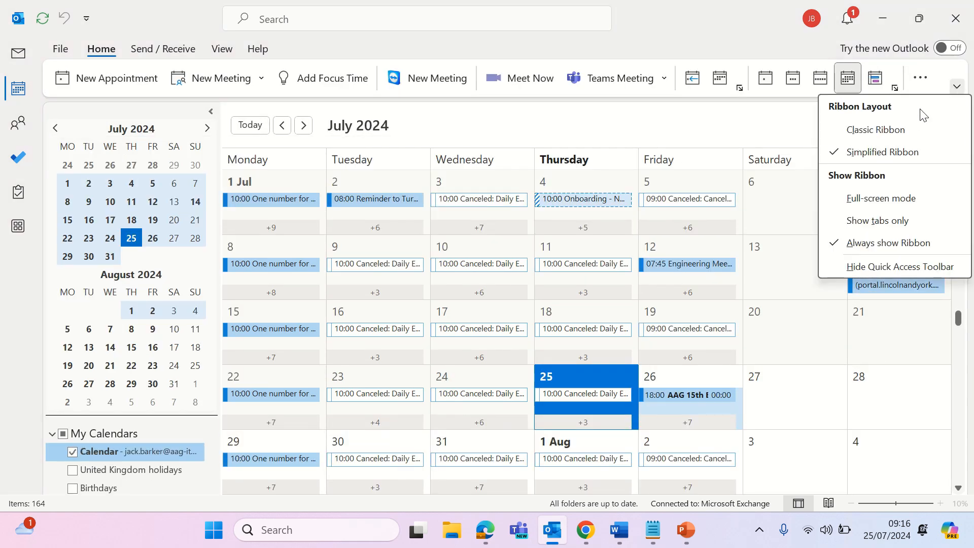
click(878, 130)
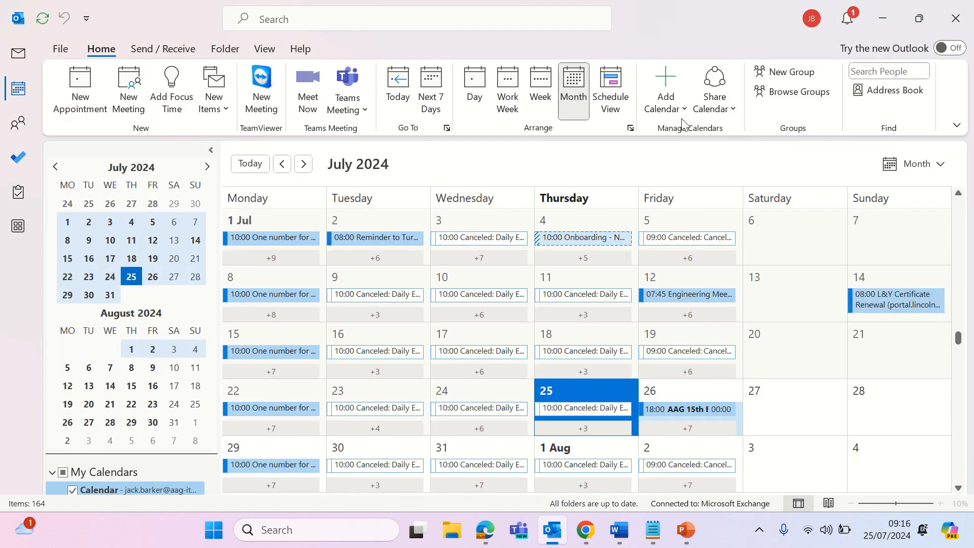
- Bring up the Open a Shared Calendar box from Add Calendar and cancel it without a name
click(665, 89)
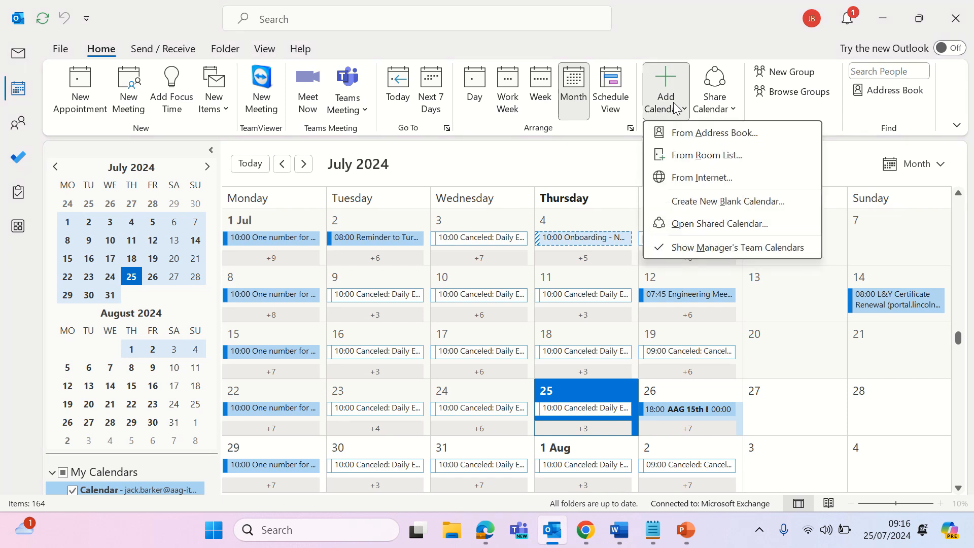
mouse_move(719, 223)
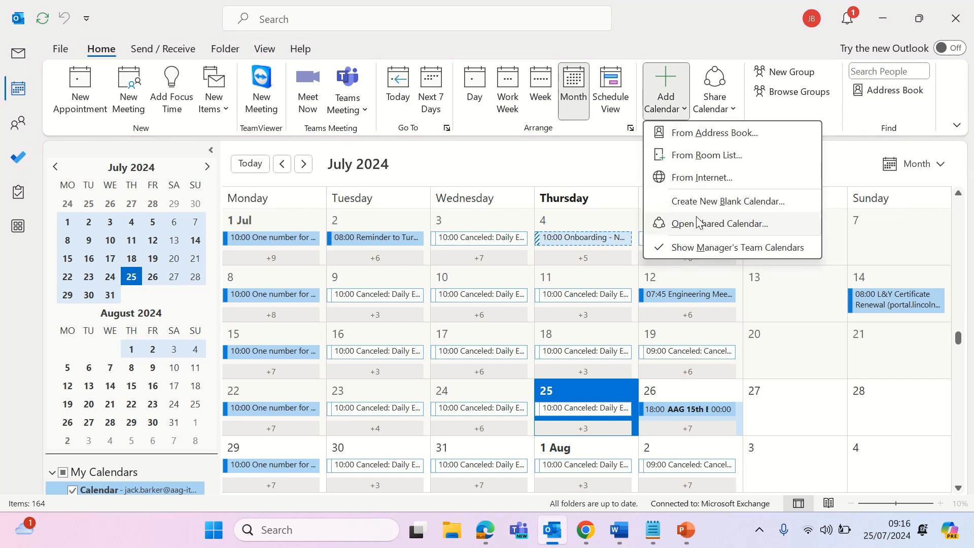
click(723, 223)
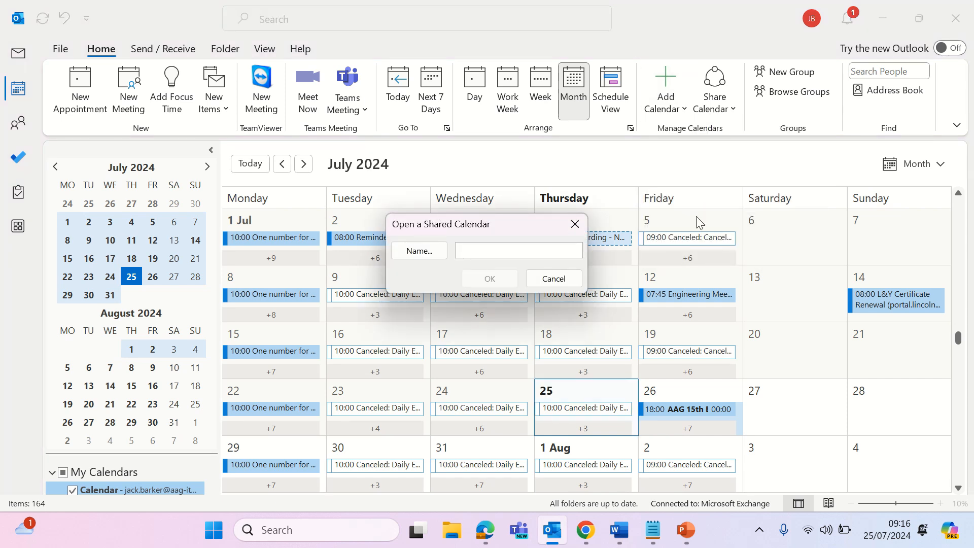
mouse_move(536, 306)
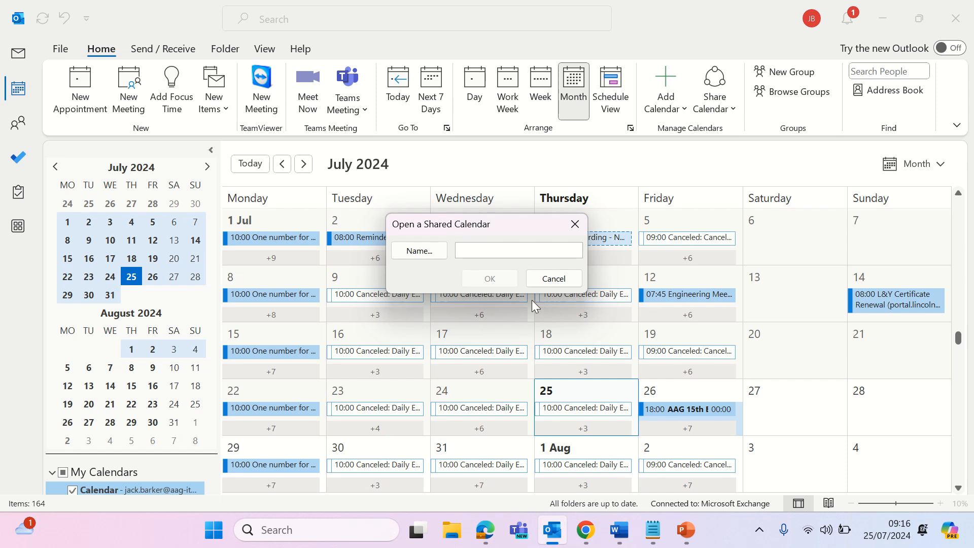
click(552, 278)
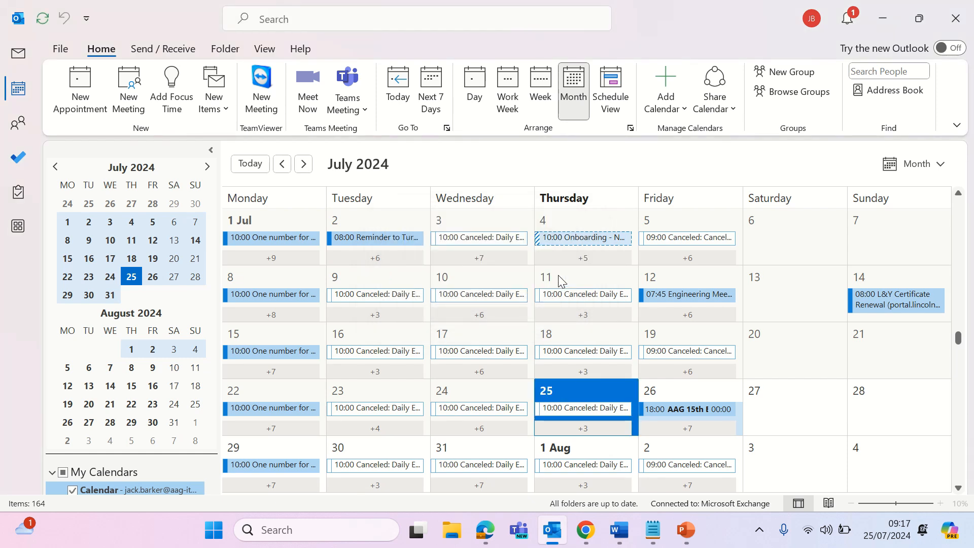
mouse_move(725, 173)
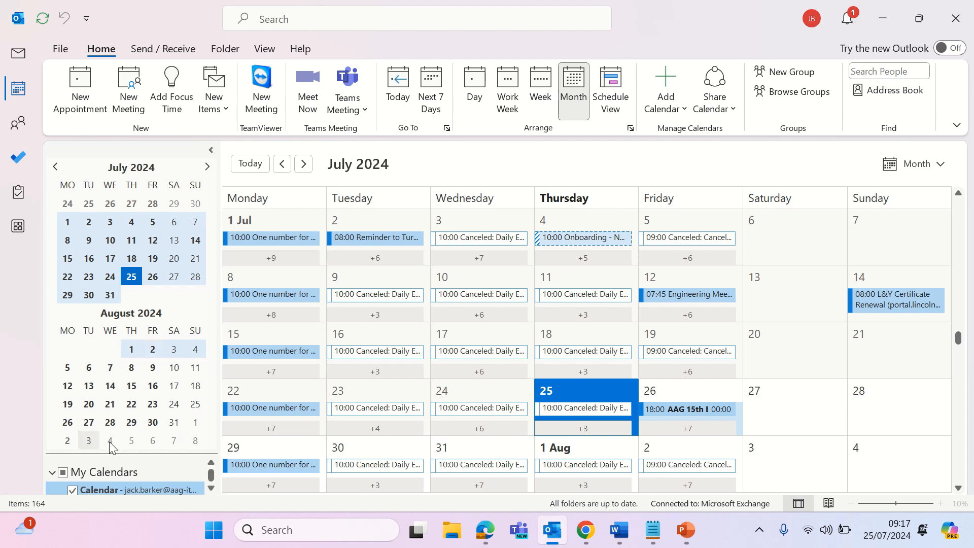
mouse_move(121, 450)
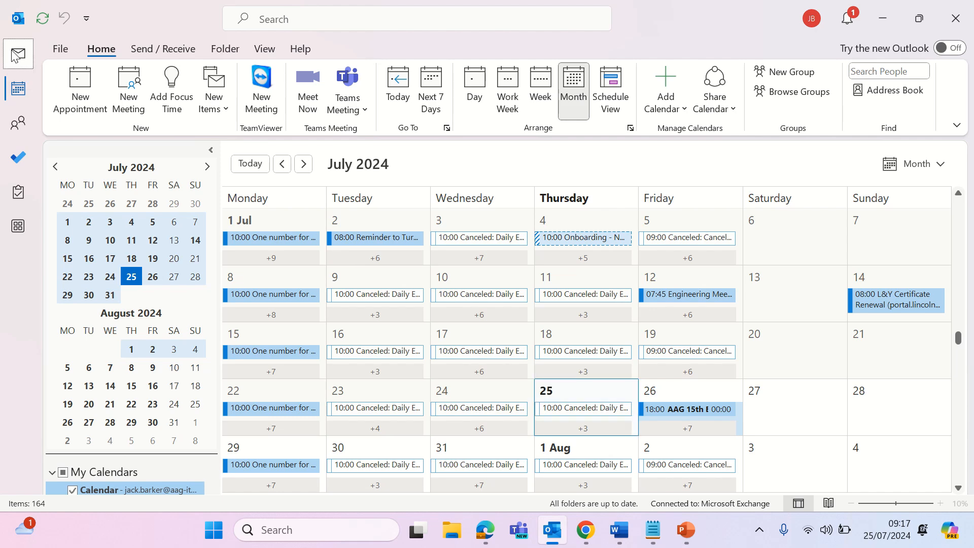
- Start a new email in Mail and bring up the Send a Calendar via Email options from Insert
click(19, 54)
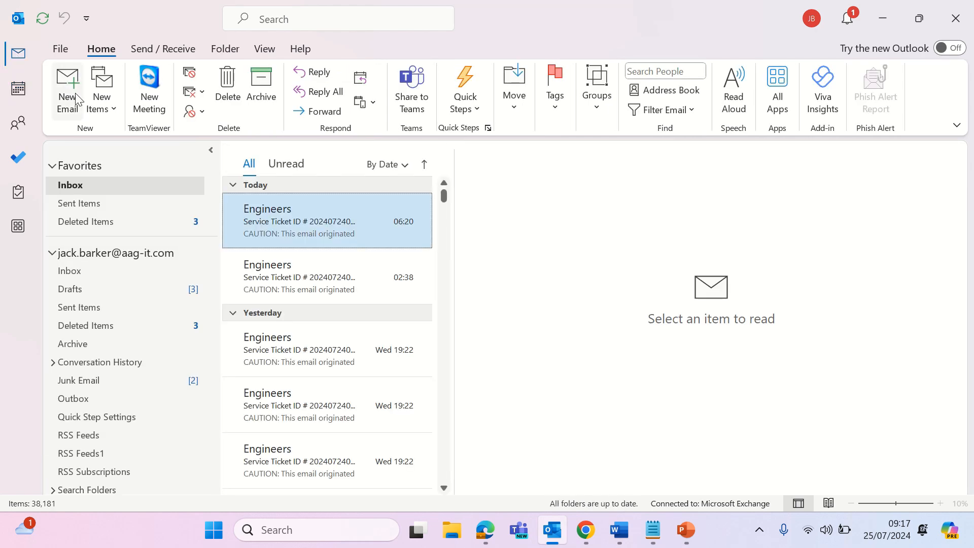
click(67, 91)
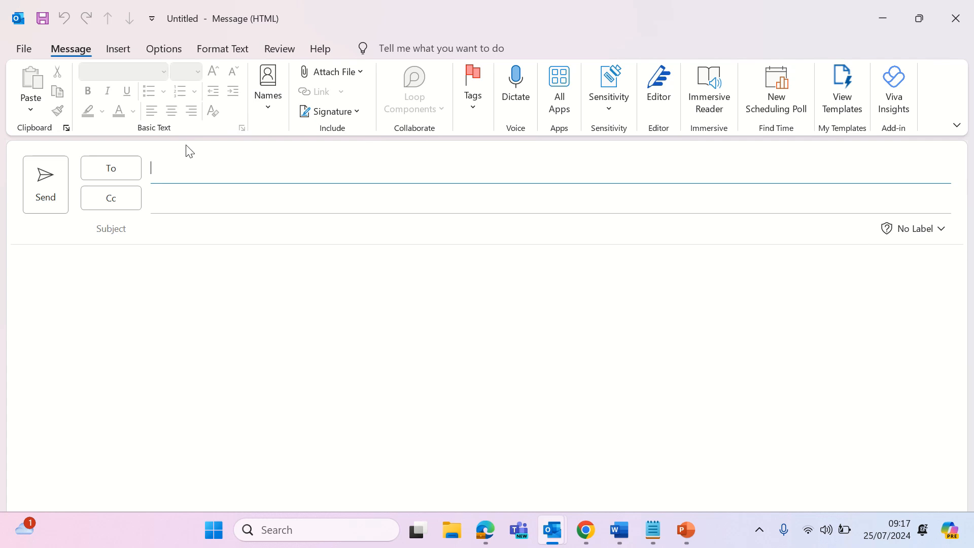
click(117, 48)
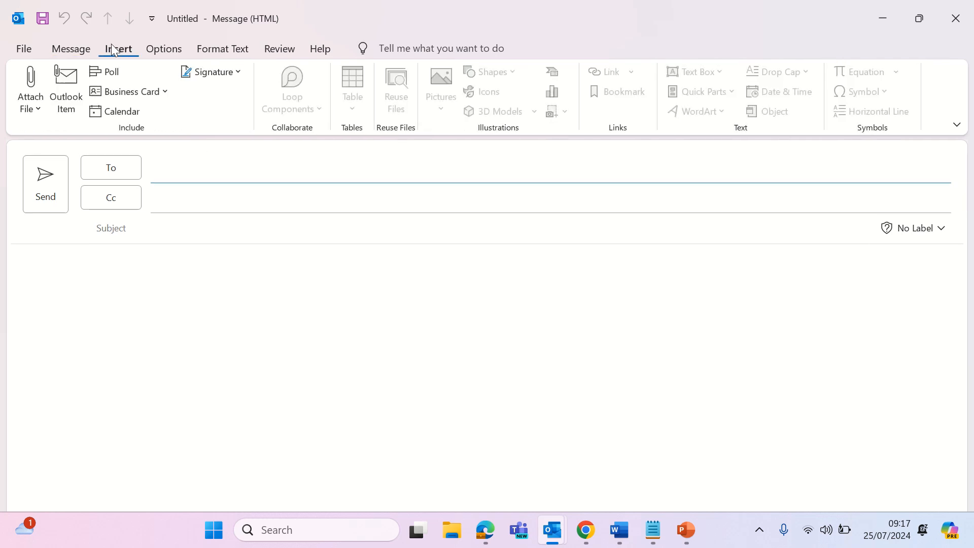
click(122, 111)
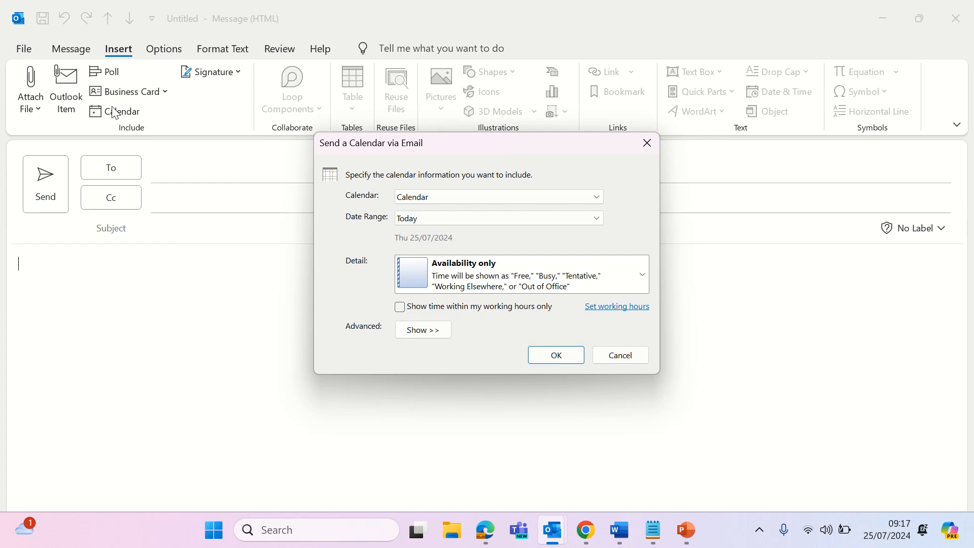
mouse_move(587, 207)
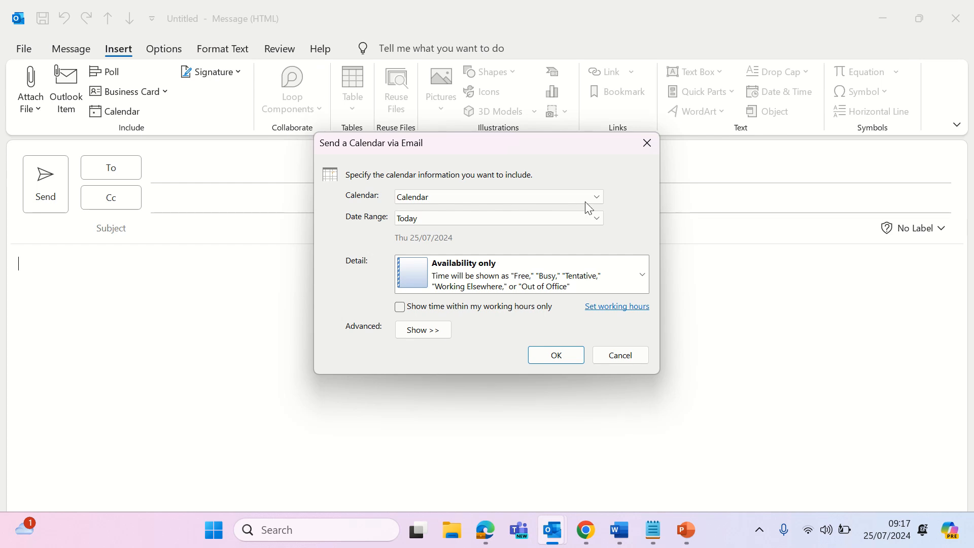
mouse_move(555, 355)
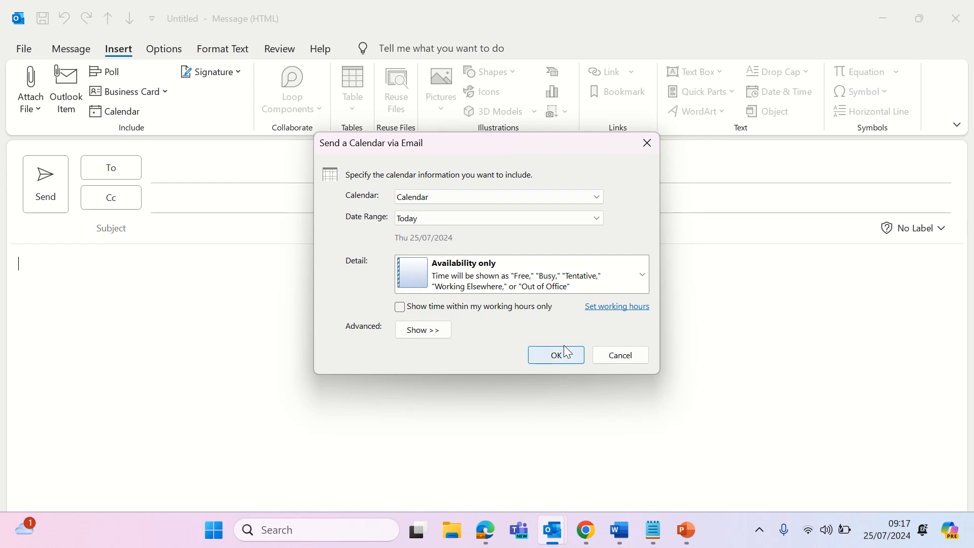
- Confirm the Send a Calendar via Email settings with OK
click(555, 355)
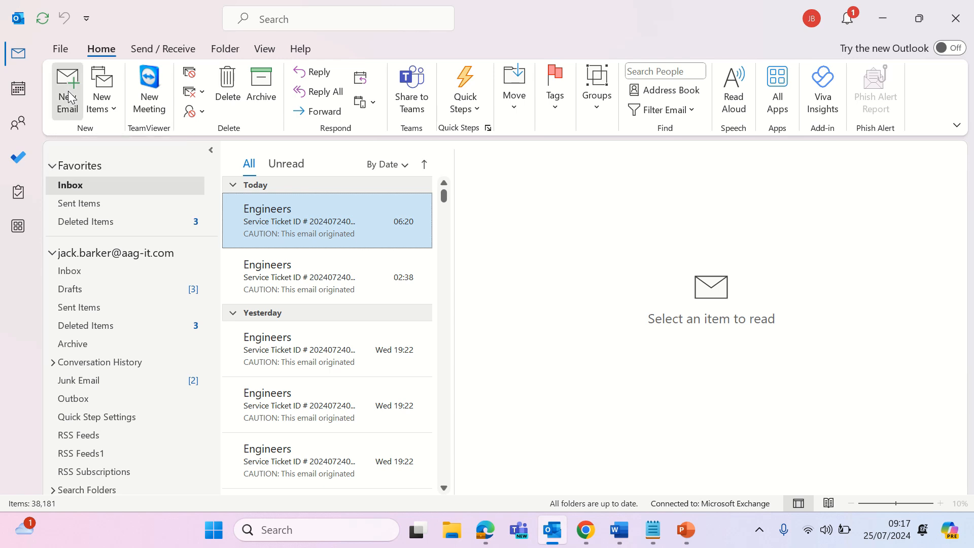
click(67, 90)
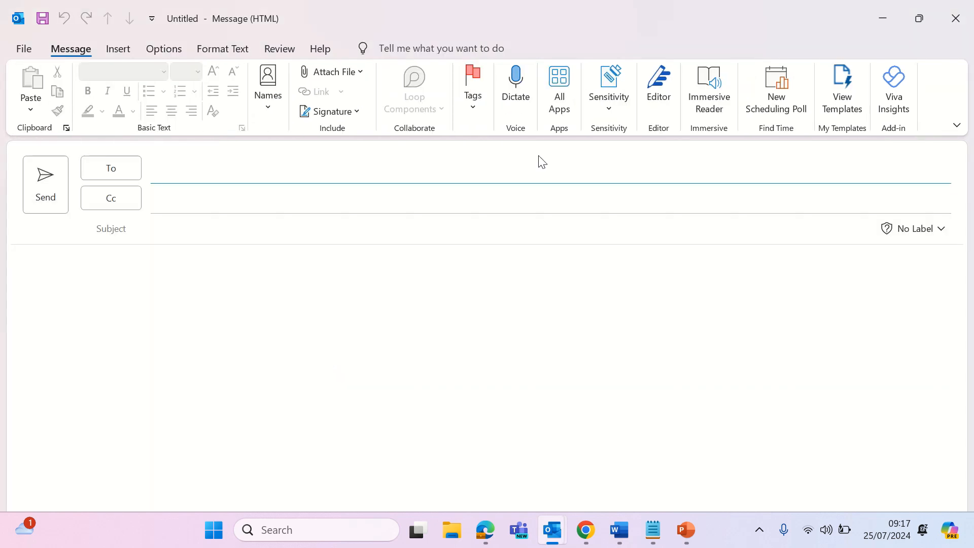
text(a)
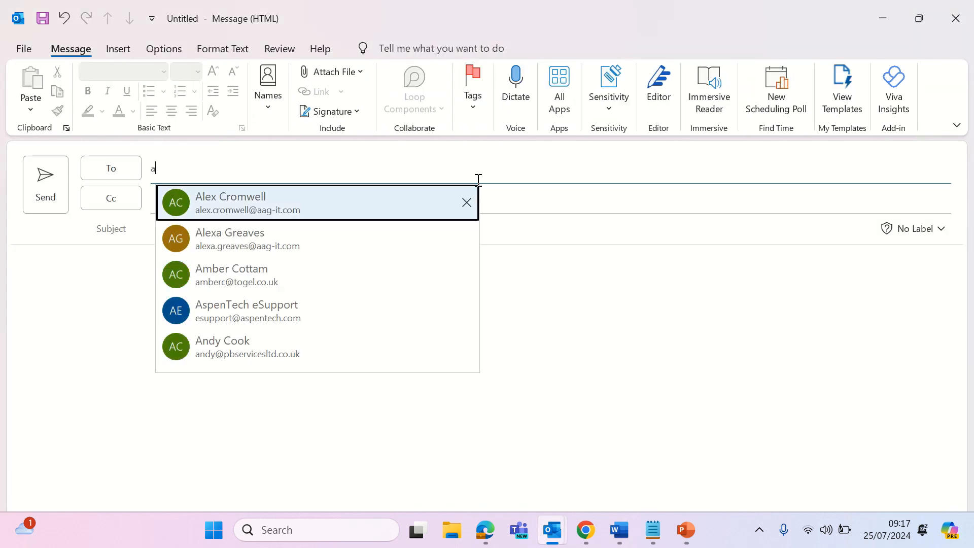
click(230, 202)
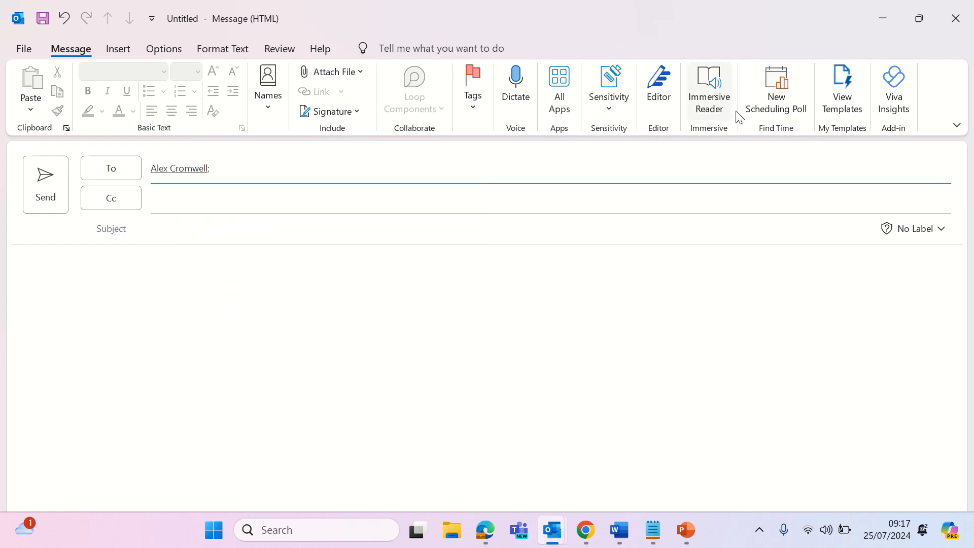
click(776, 90)
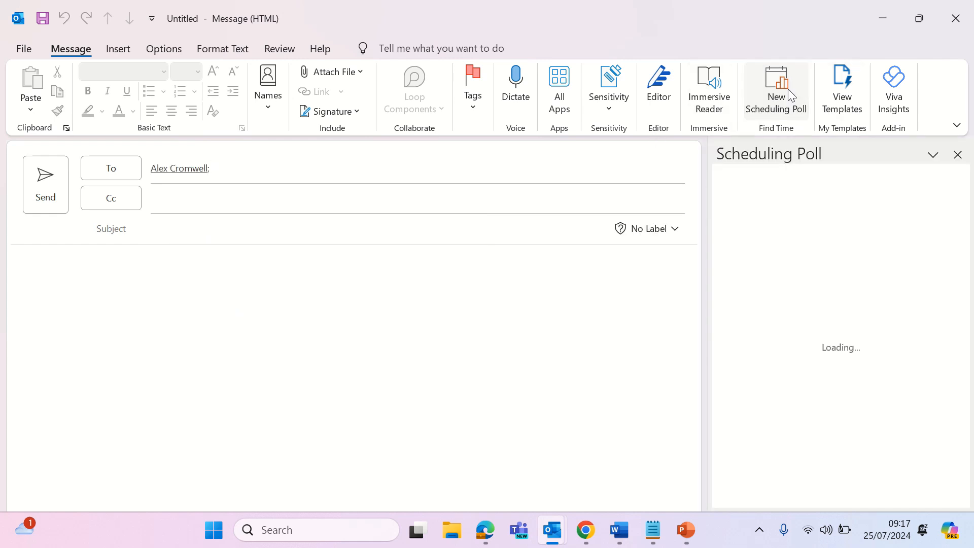